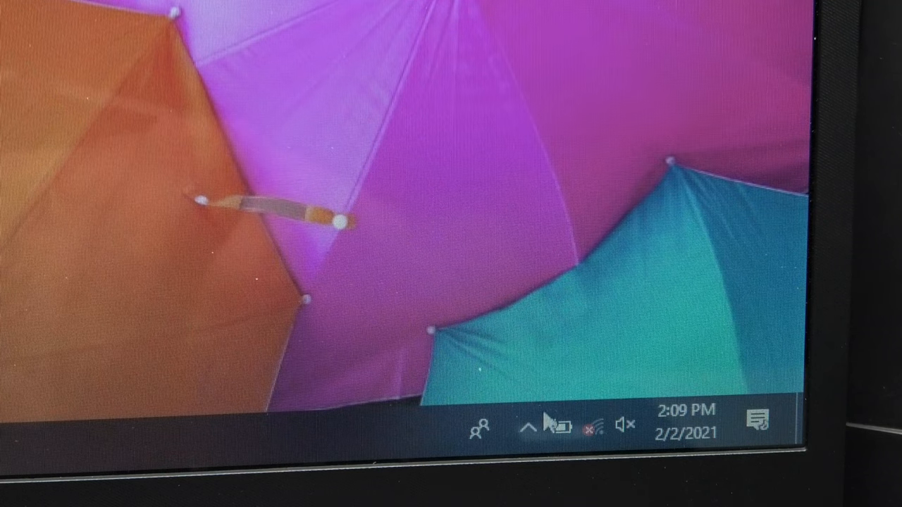
# Reach Power Options from the system-tray battery icon's menu, showing the HP Recommended plan
pyautogui.rightClick(565, 424)
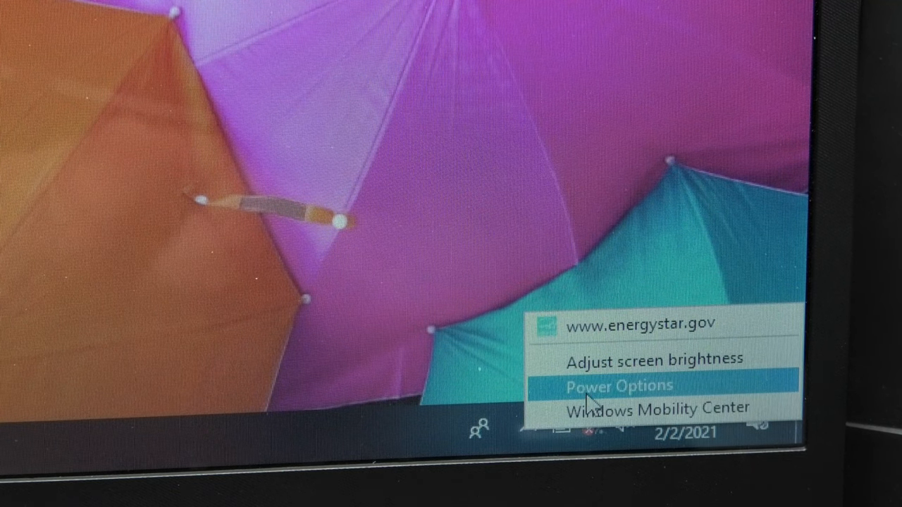
pyautogui.click(618, 386)
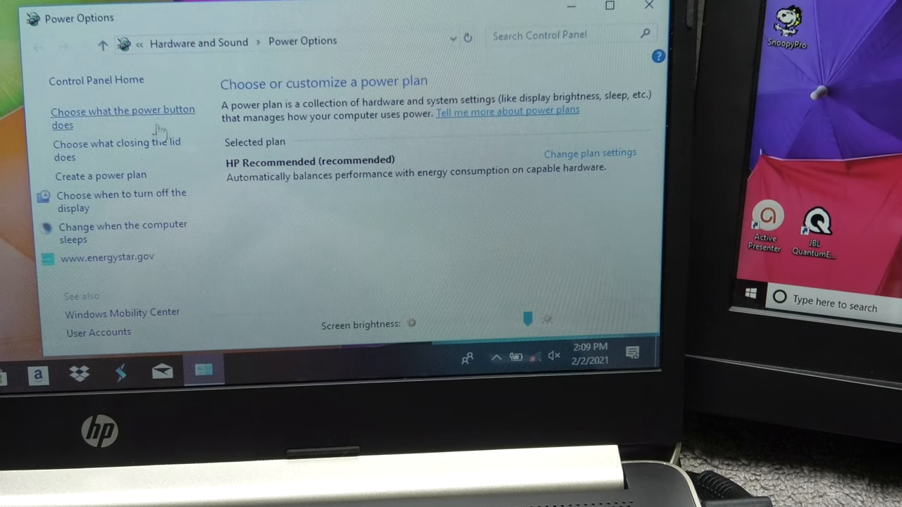
pyautogui.moveTo(104, 156)
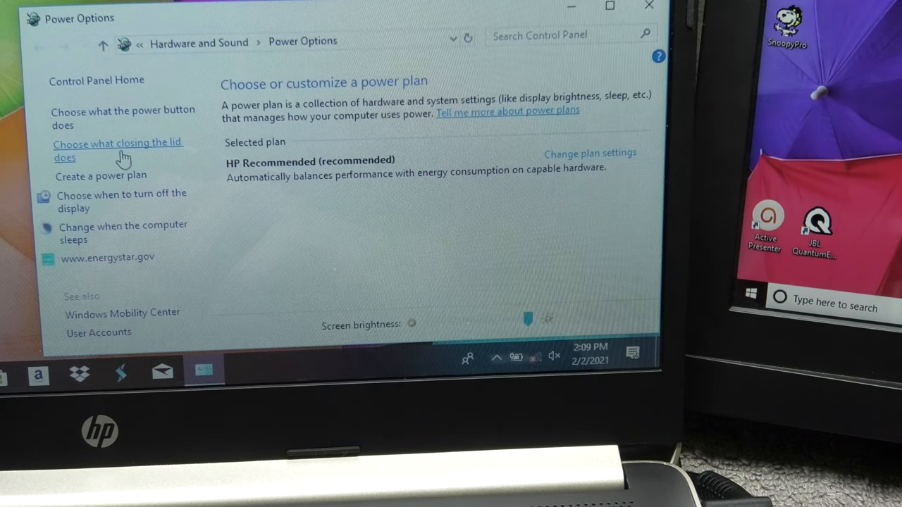
# Go to the 'Choose what closing the lid does' settings page
pyautogui.click(118, 150)
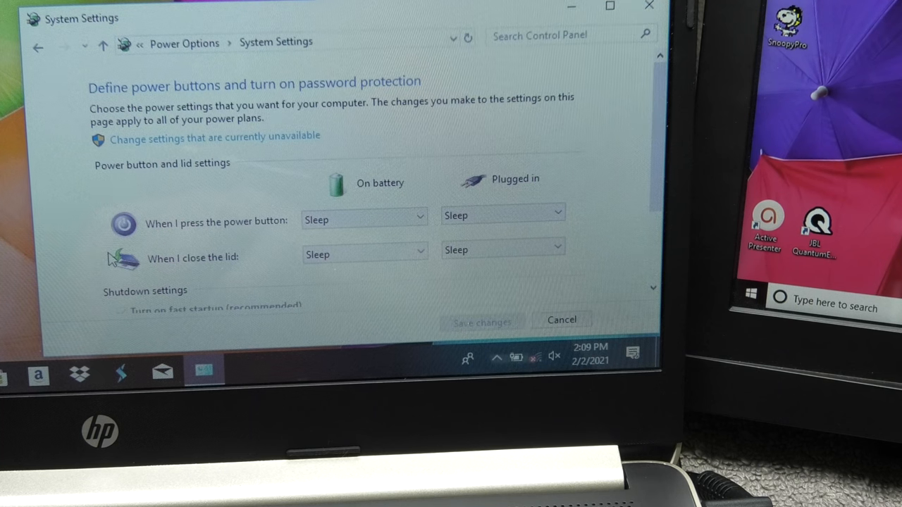
pyautogui.moveTo(257, 240)
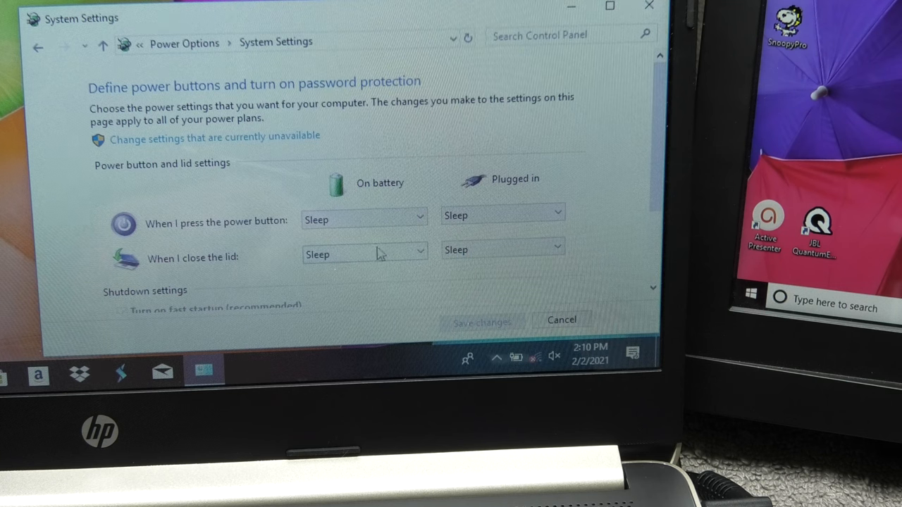
pyautogui.moveTo(374, 265)
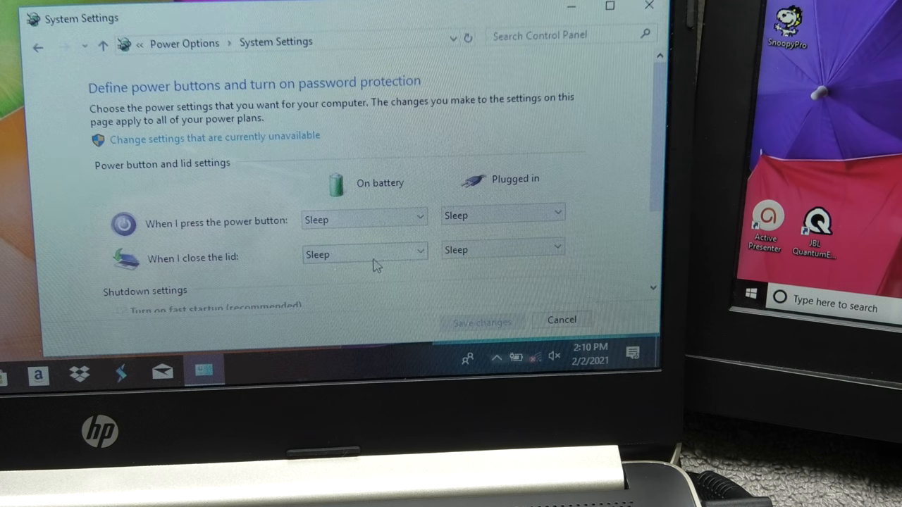
pyautogui.moveTo(490, 250)
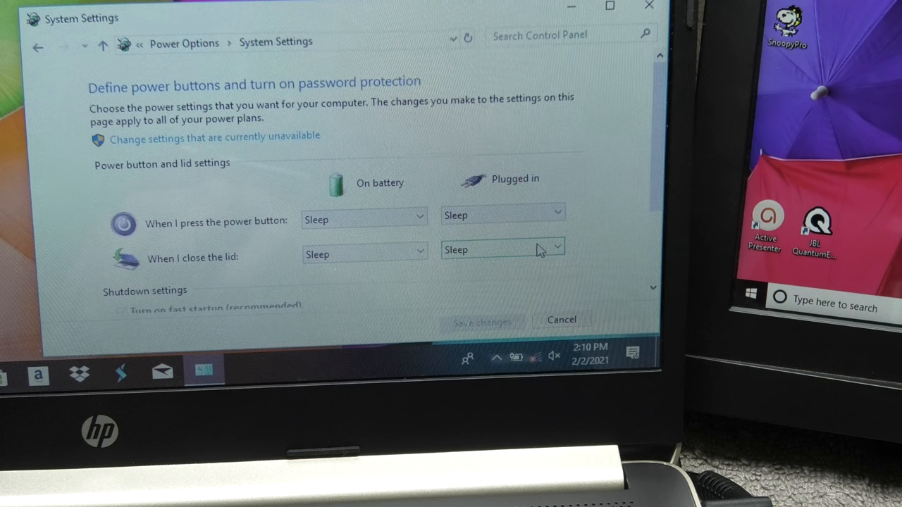
# Set 'When I close the lid' while plugged in to Do nothing
pyautogui.click(501, 249)
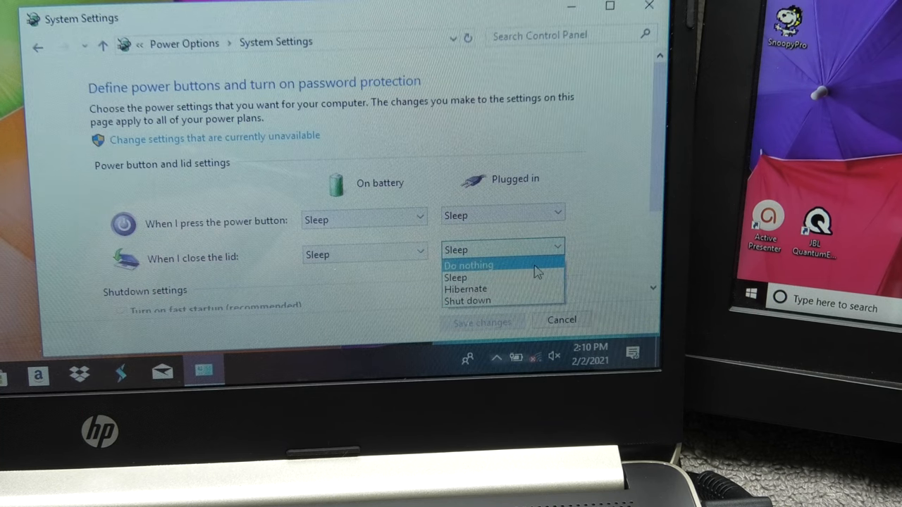
pyautogui.moveTo(532, 289)
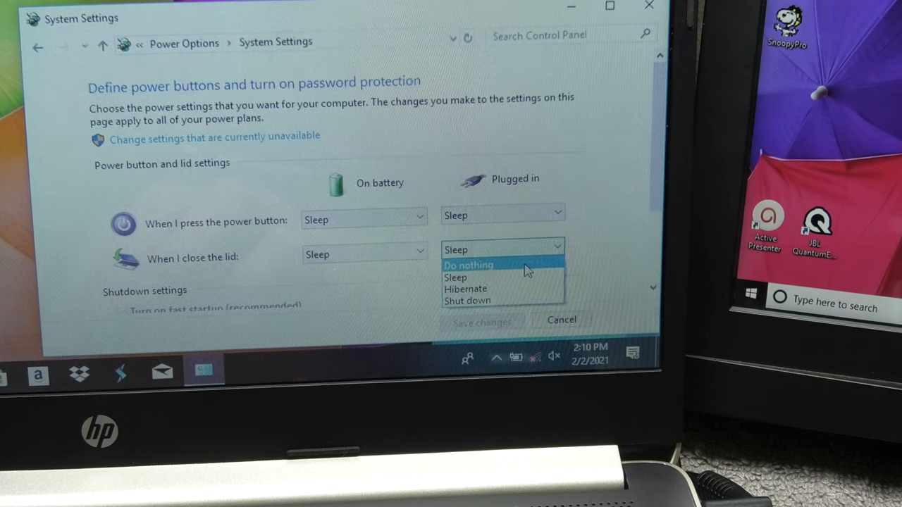
pyautogui.click(468, 264)
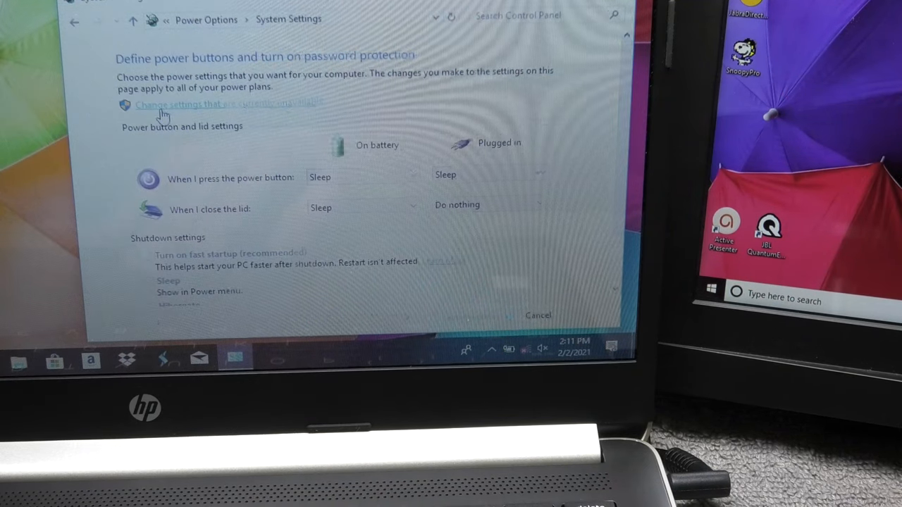
# Set 'When I close the lid' while plugged in back to Sleep
pyautogui.click(487, 205)
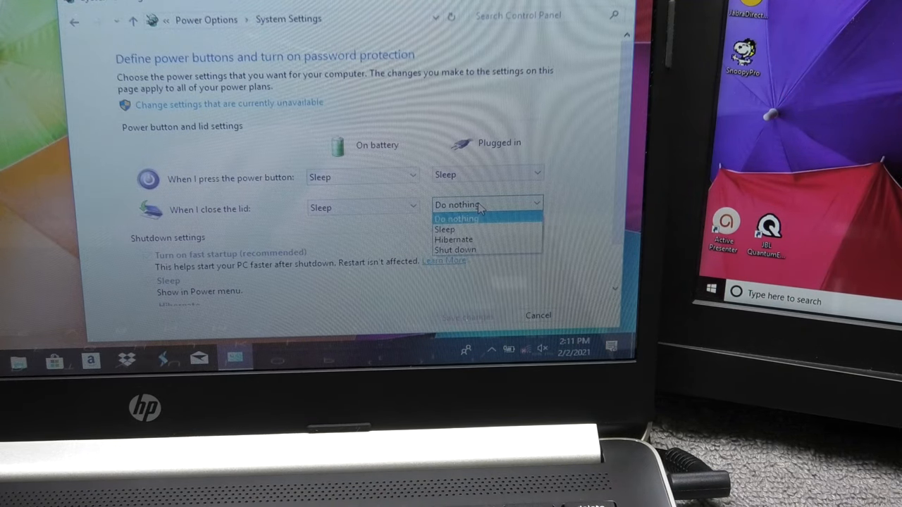
pyautogui.click(445, 229)
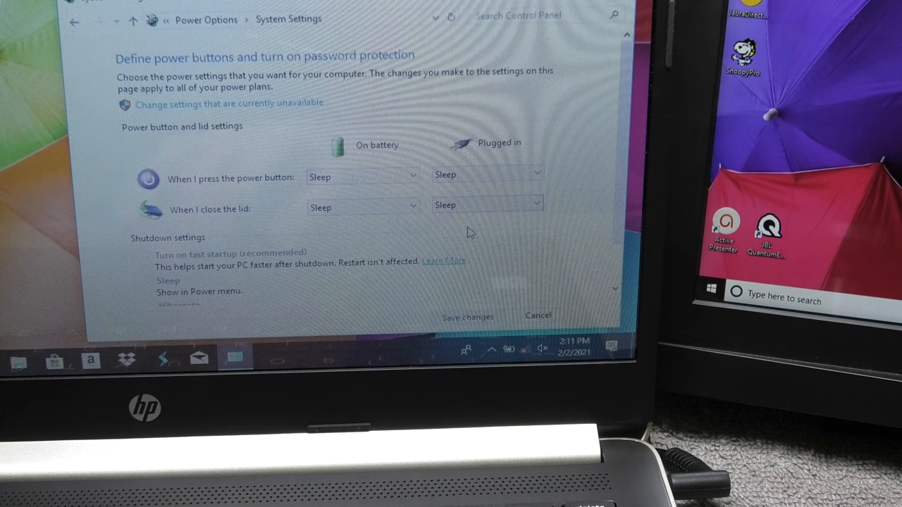